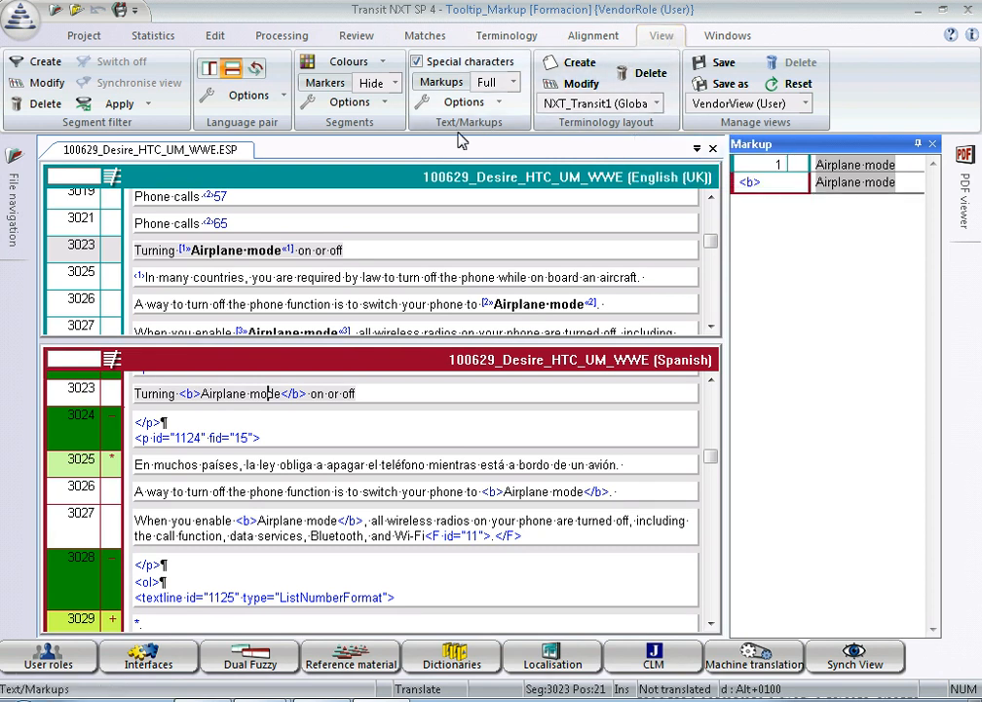
pyautogui.moveTo(495, 131)
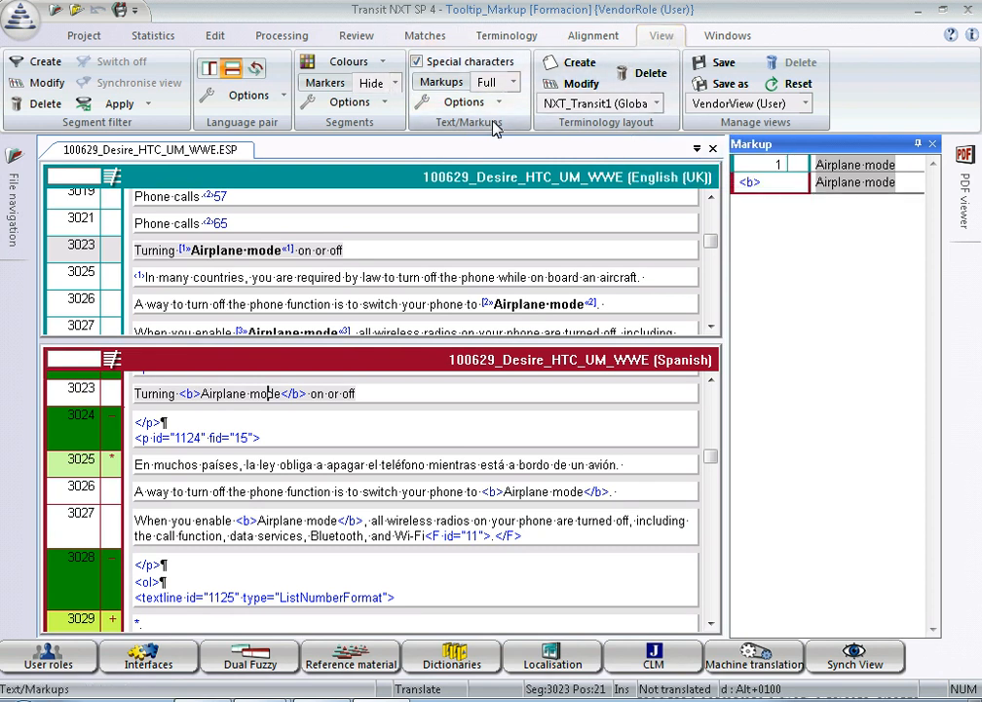
# - Enable the Markup ID option so ID numbers appear beside tags in source and target
pyautogui.click(462, 102)
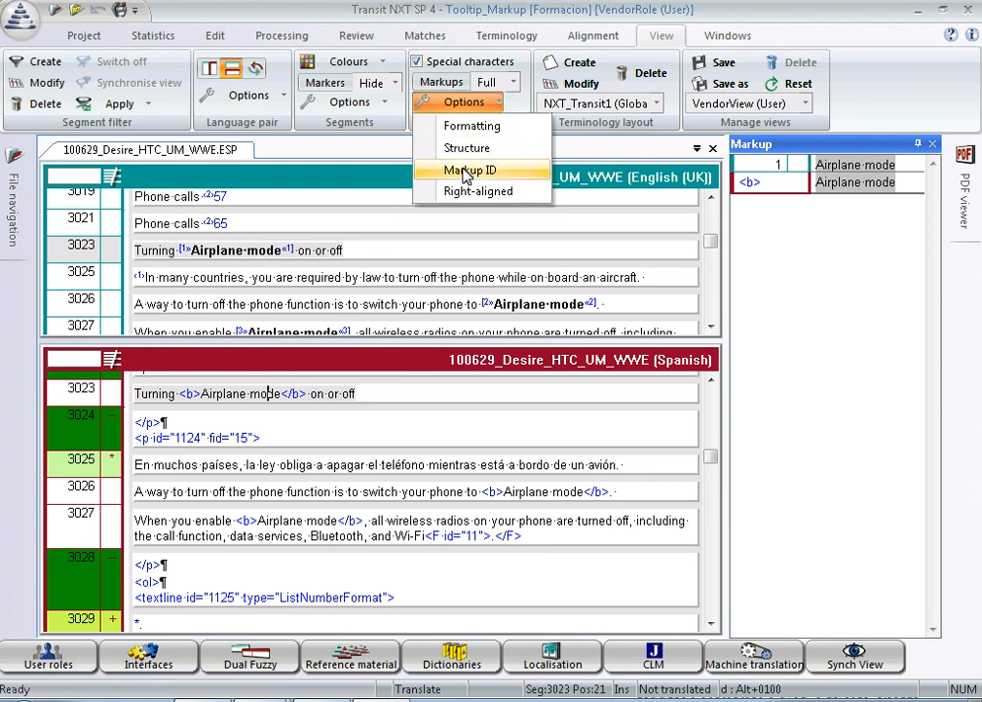
pyautogui.click(466, 169)
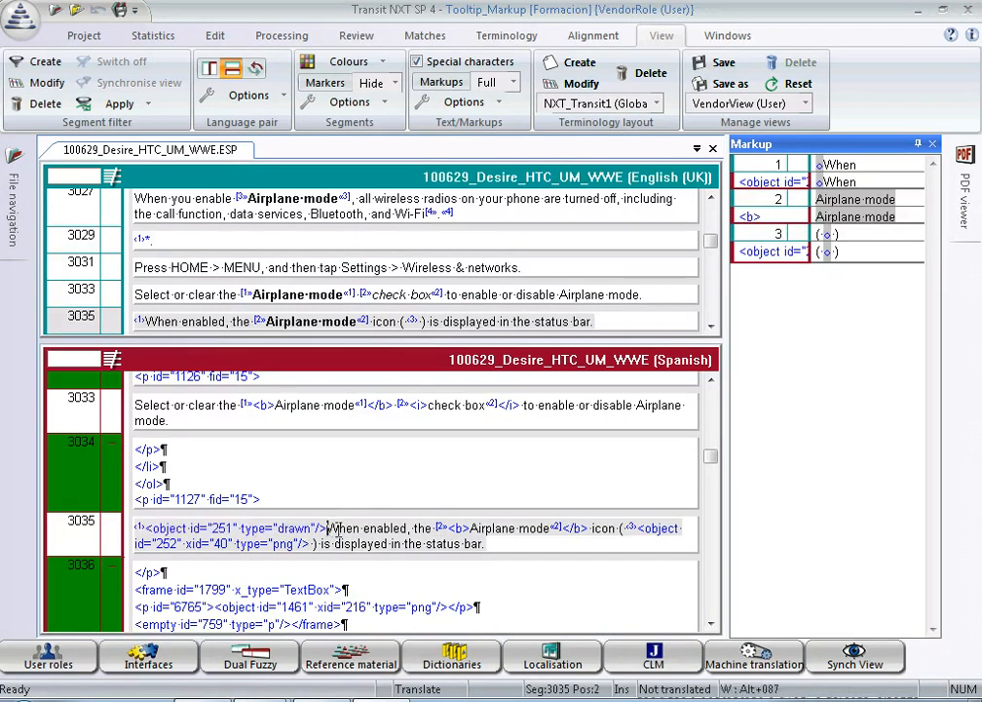
pyautogui.moveTo(332, 529)
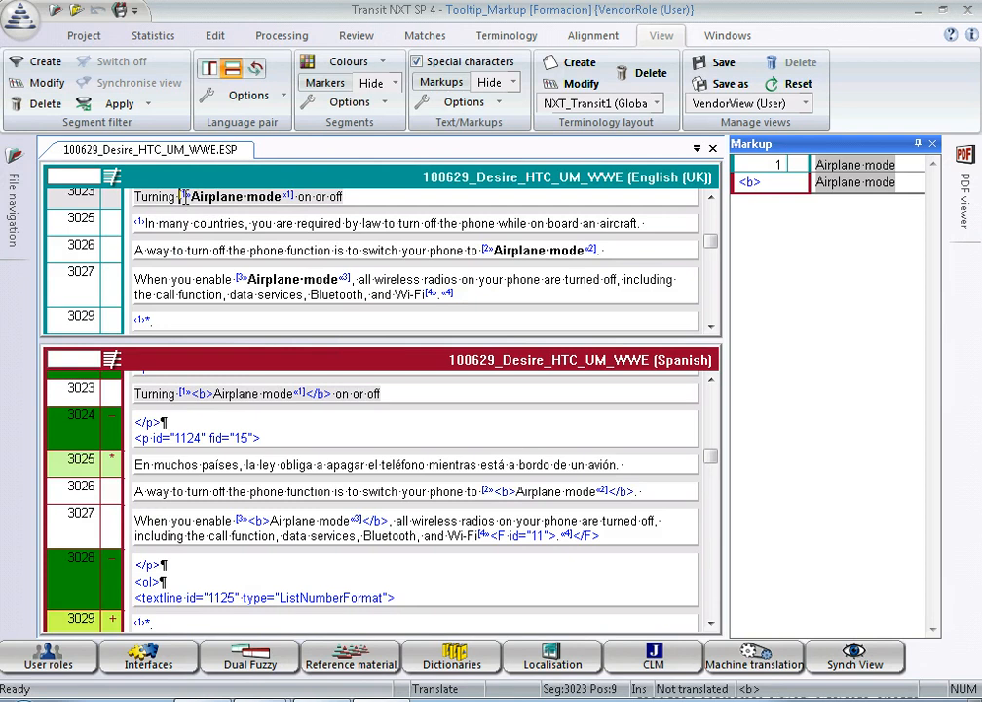
pyautogui.click(505, 81)
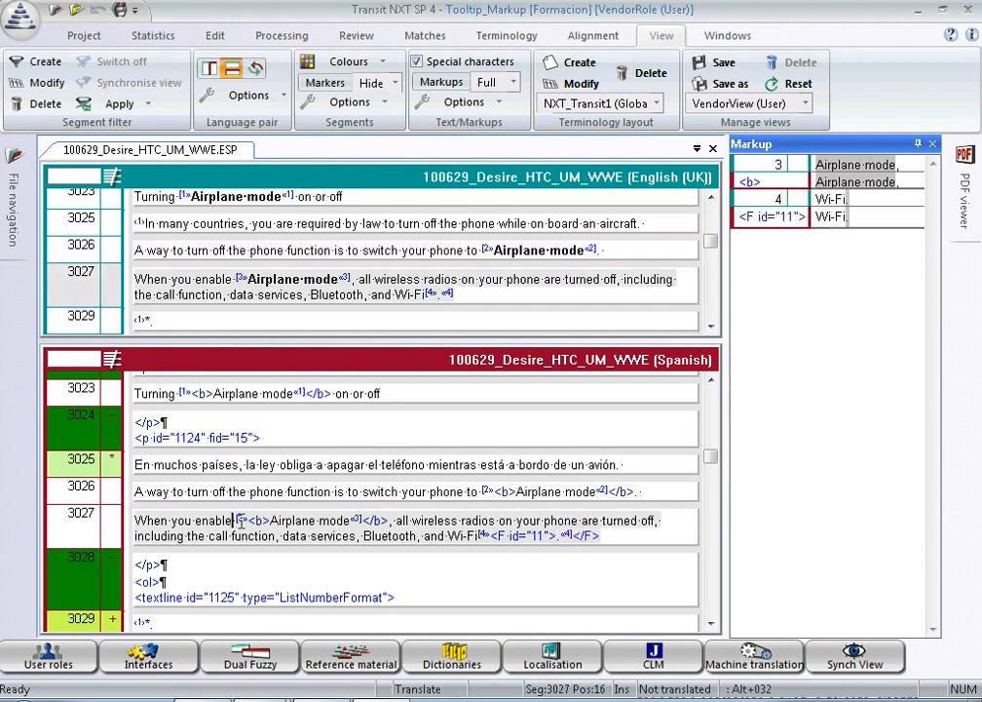
pyautogui.scroll(-3)
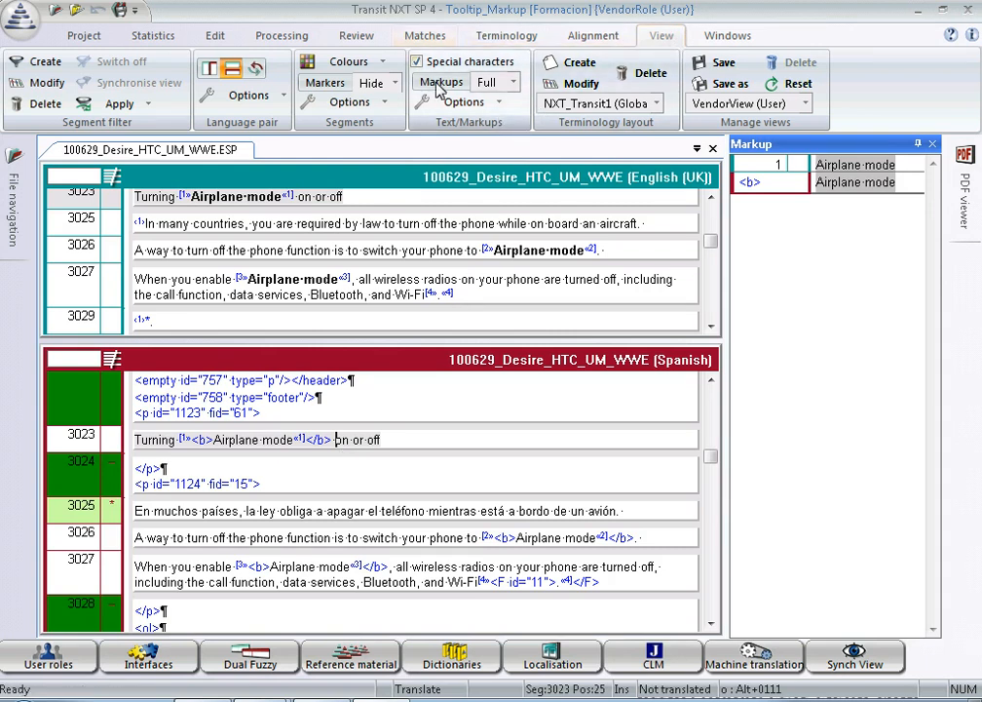
# - Set the Markups display from Full to Hide so only numbered markers remain around Airplane mode
pyautogui.click(519, 61)
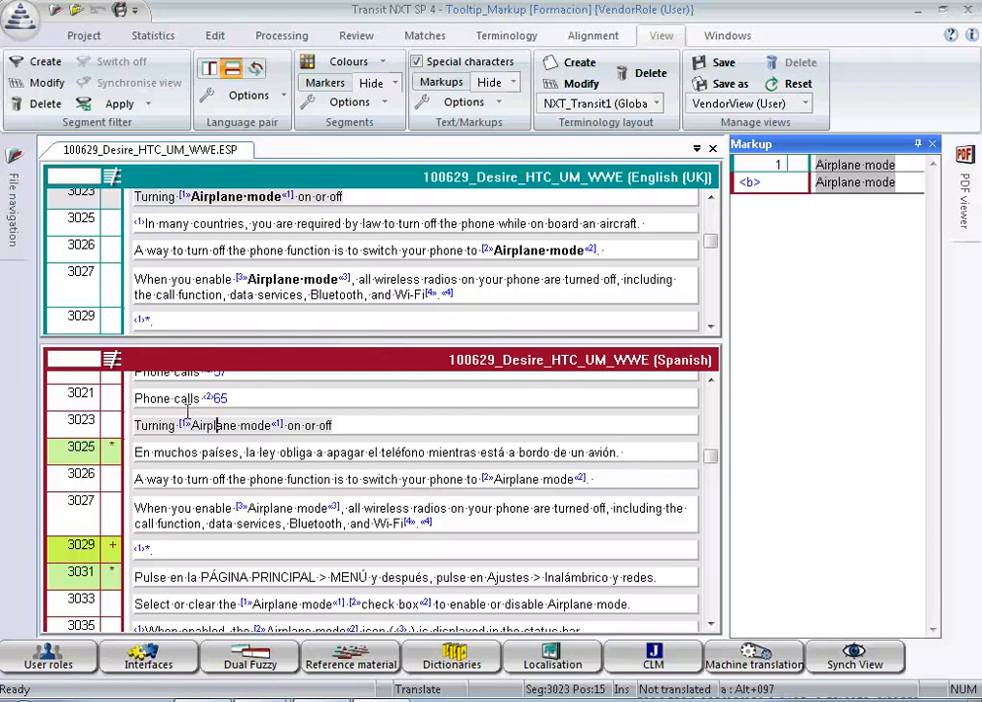
# - Enable the Formatting option so the Spanish 'Airplane mode' text shows bold like the source
pyautogui.click(456, 101)
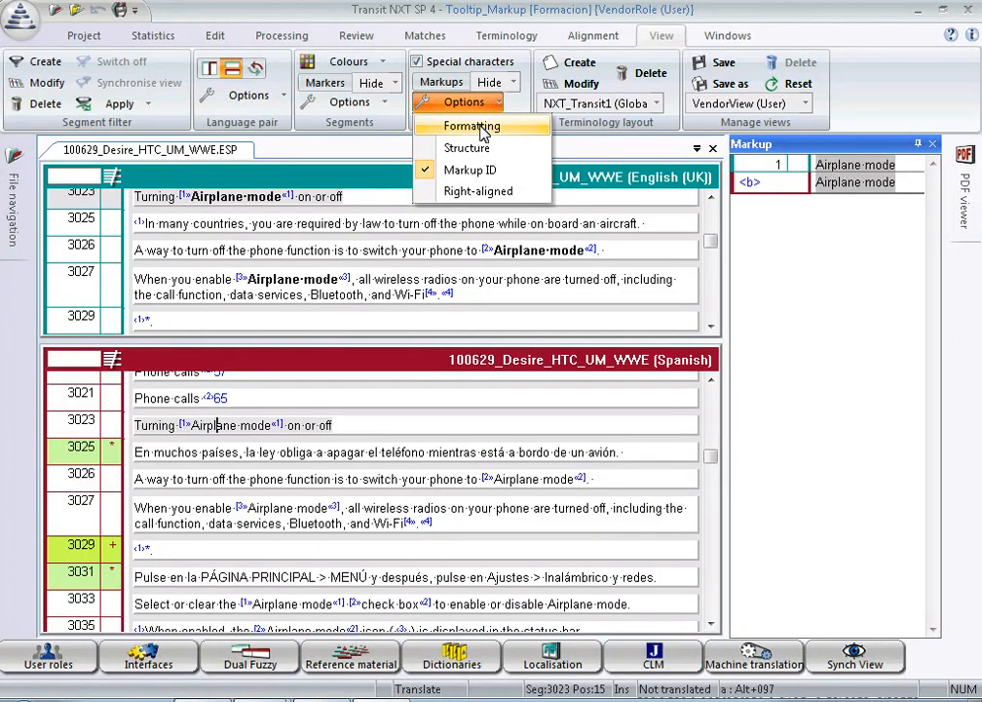
pyautogui.click(470, 124)
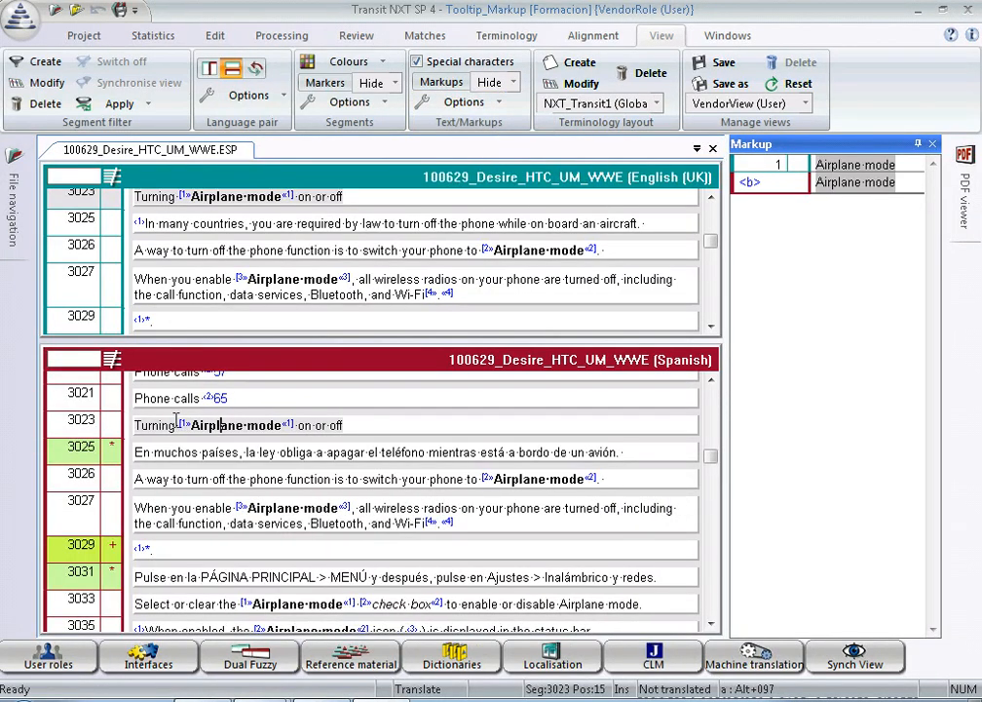